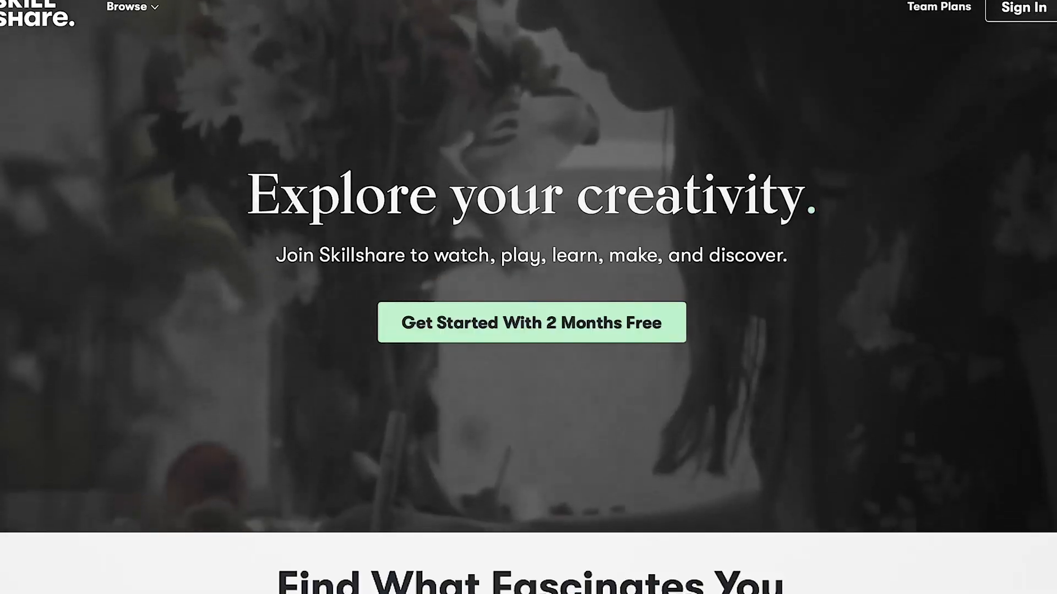
Open the Productivity Masterclass class and pause its introduction lesson video
{"action": "scroll", "scroll_direction": "down", "scroll_amount": 3}
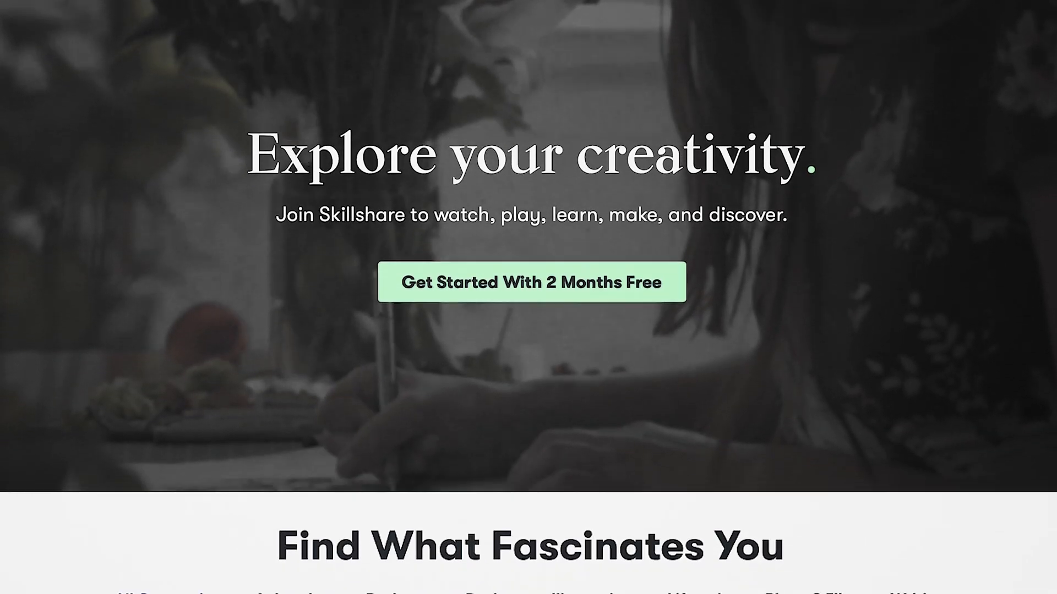
{"action": "scroll", "scroll_direction": "down", "scroll_amount": 3}
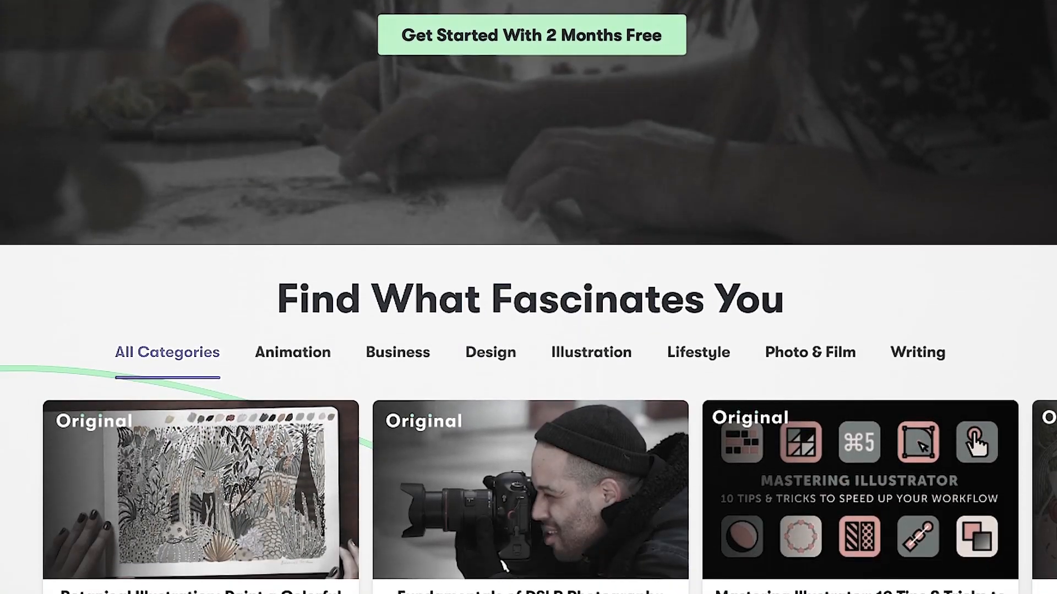
{"action": "scroll", "scroll_direction": "down", "scroll_amount": 3}
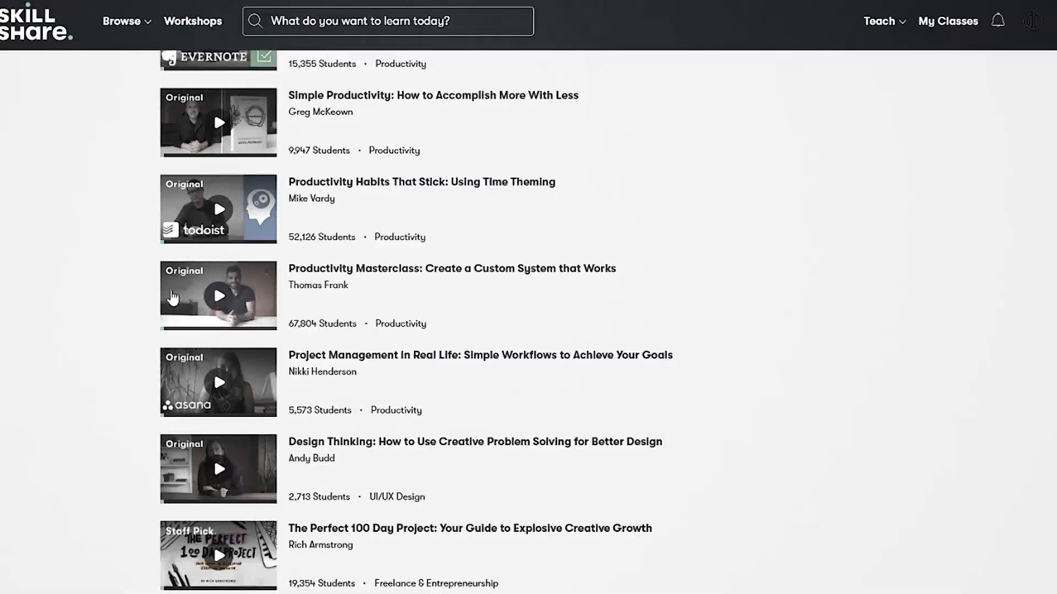
{"action": "left_click", "coordinate": [218, 295]}
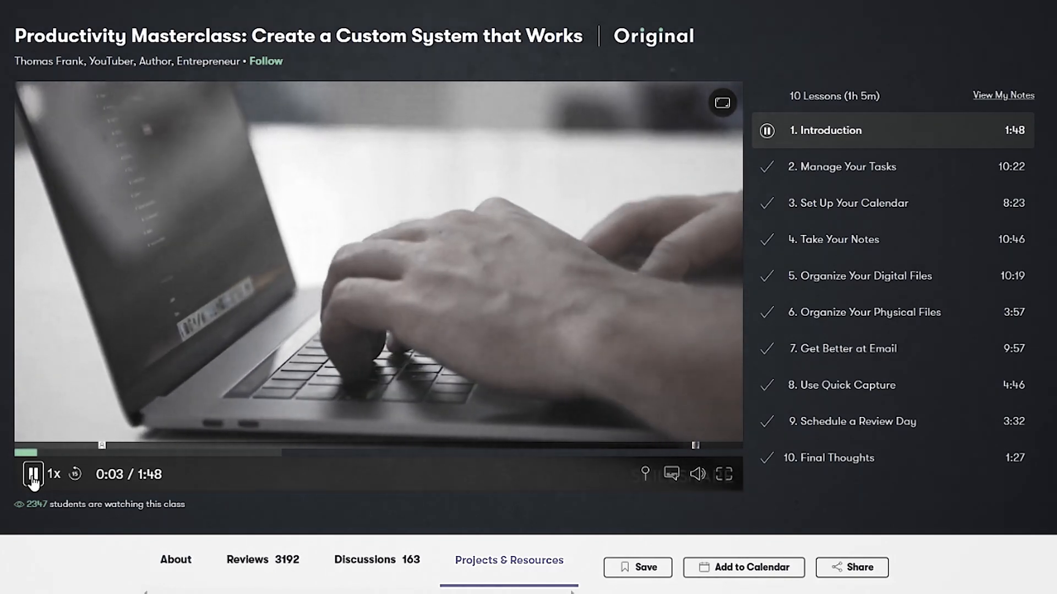
{"action": "left_click", "coordinate": [853, 189]}
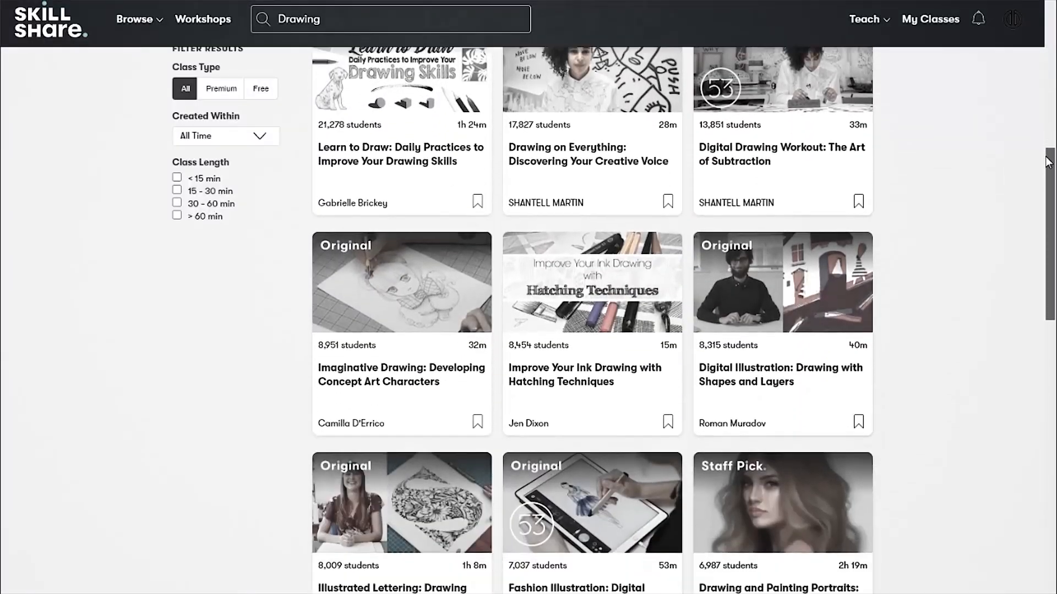
Scroll down and advance the home page's featured banner to the next class
{"action": "scroll", "scroll_direction": "down", "scroll_amount": 3}
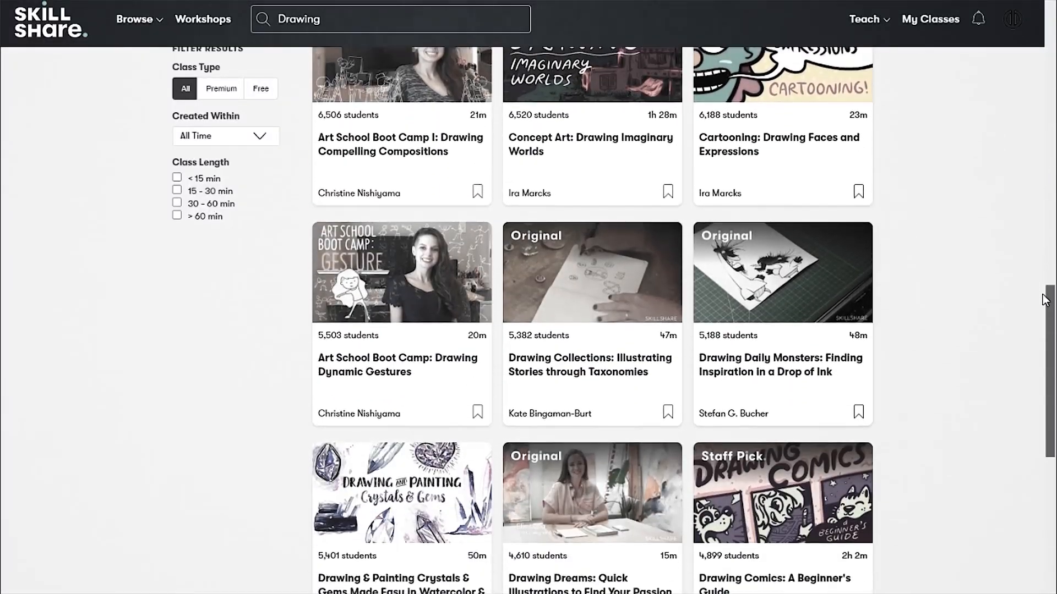
{"action": "scroll", "scroll_direction": "down", "scroll_amount": 3}
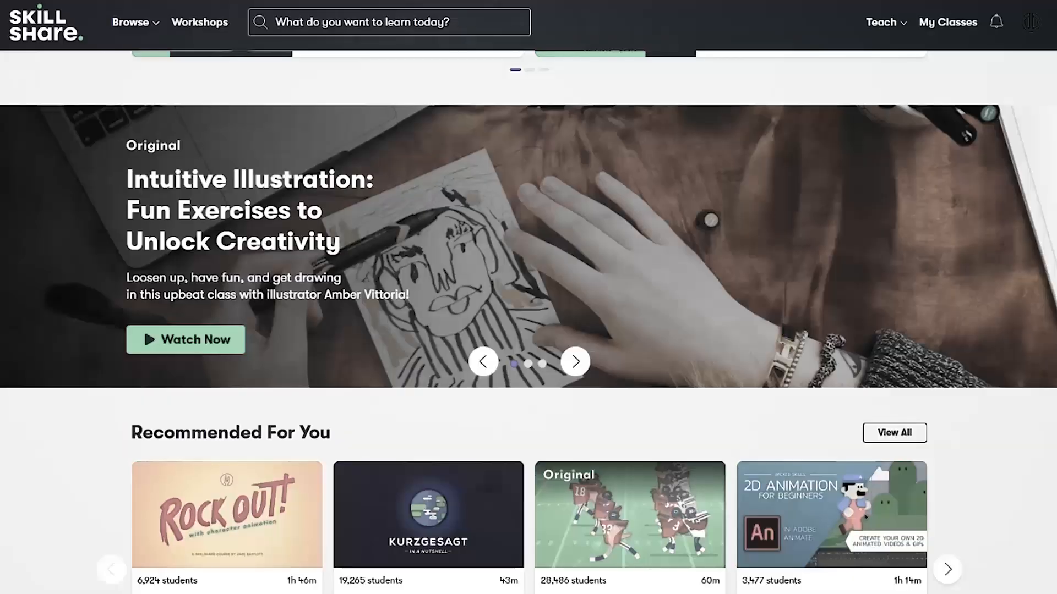
{"action": "left_click", "coordinate": [574, 361]}
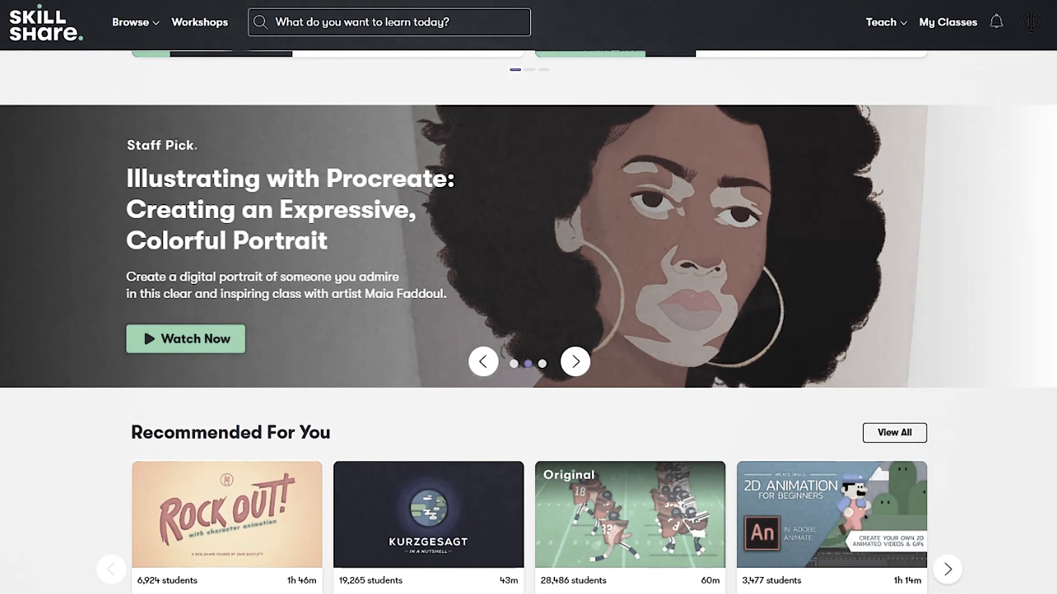